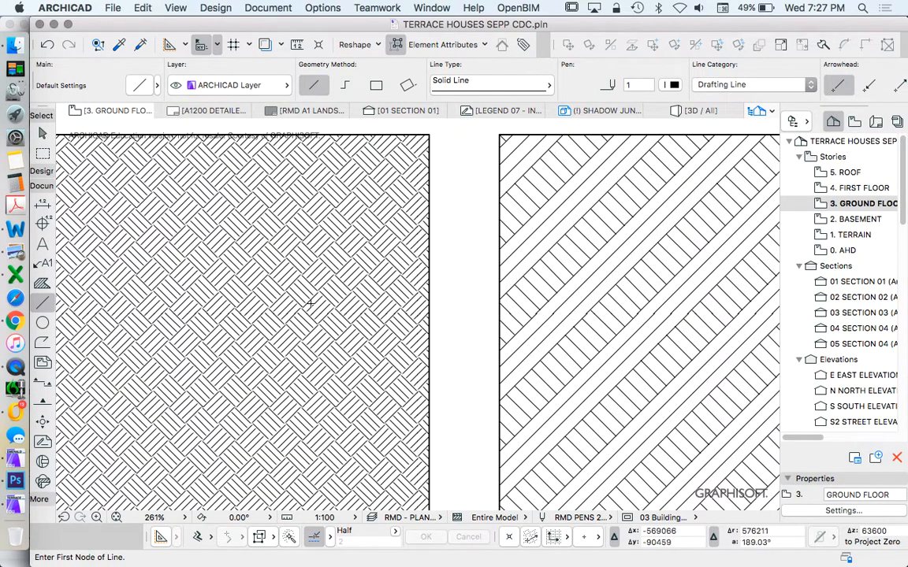
{"action": "mouse_move", "coordinate": [325, 301]}
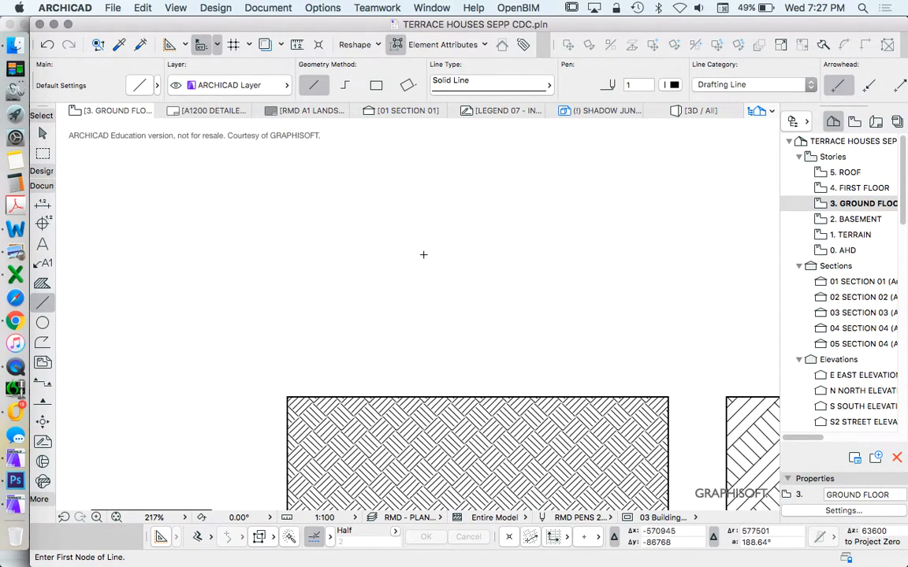
{"action": "mouse_move", "coordinate": [449, 320]}
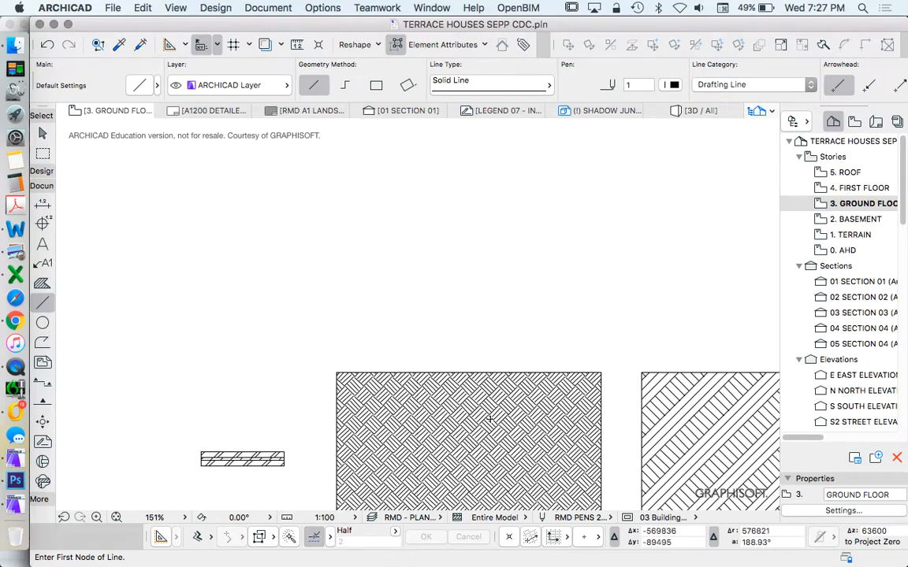
{"action": "mouse_move", "coordinate": [430, 308]}
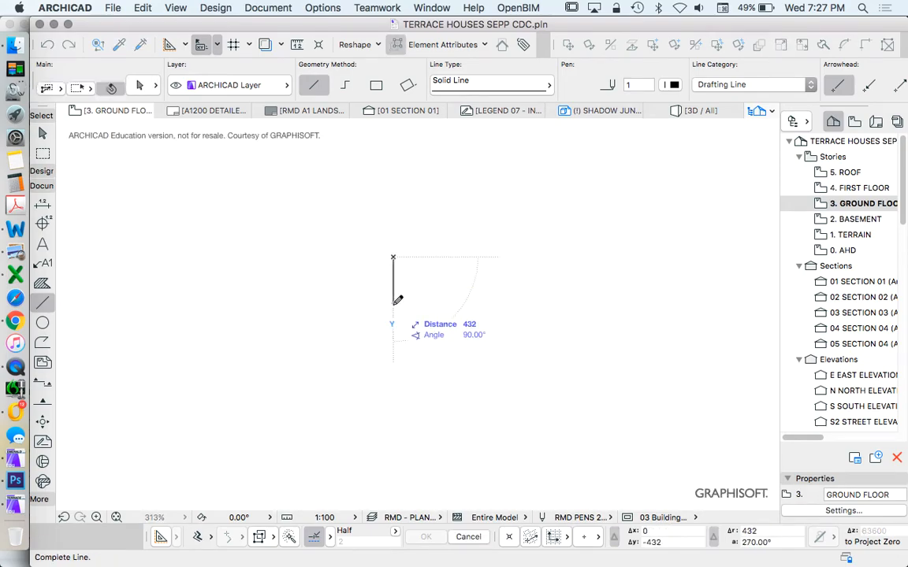
Draw 100-long lines and add evenly spaced inner vertical lines using Divisions 3 snapping
{"action": "type", "text": "100"}
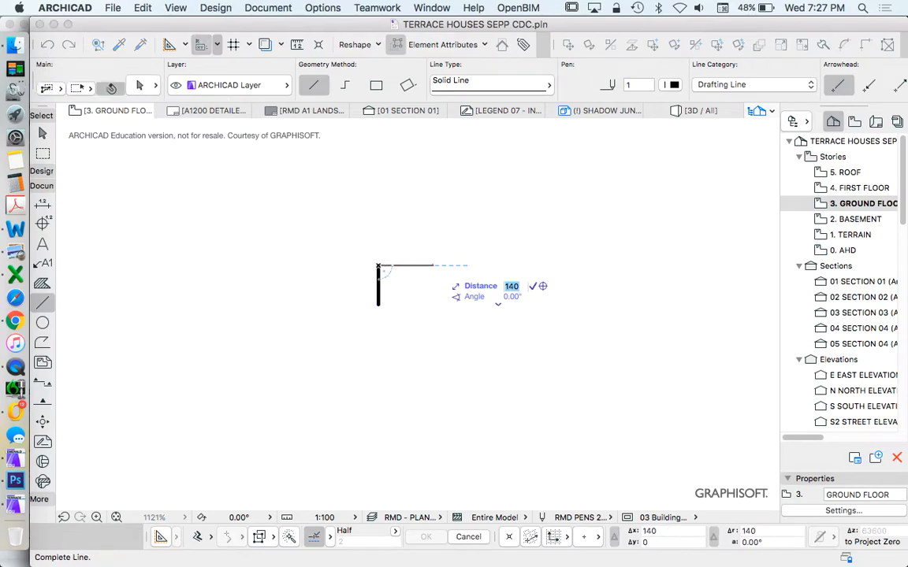
{"action": "type", "text": "100"}
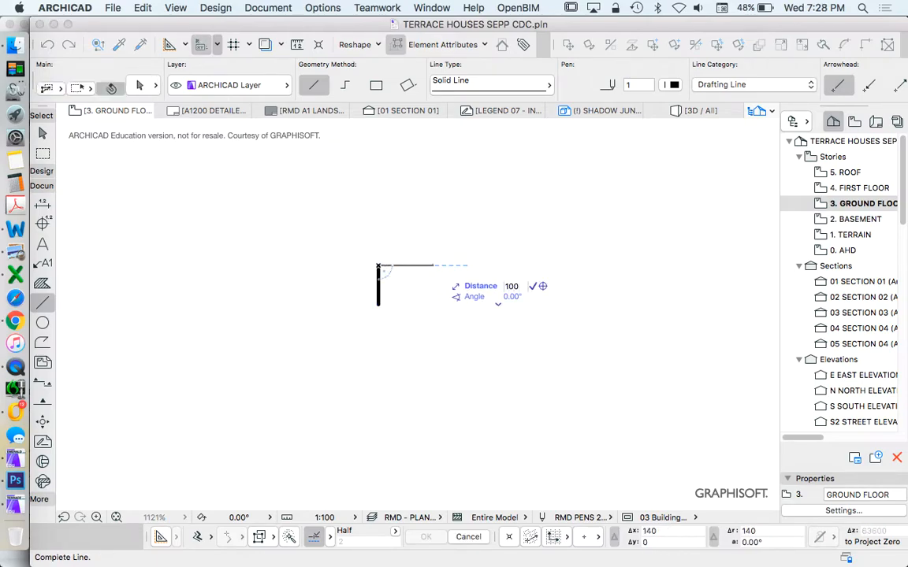
{"action": "key", "text": "Enter"}
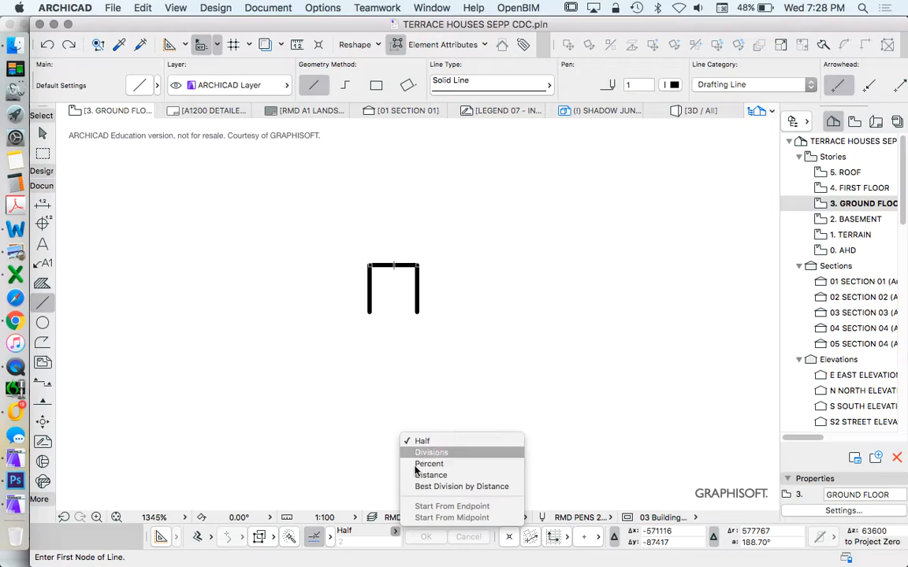
{"action": "left_click", "coordinate": [431, 453]}
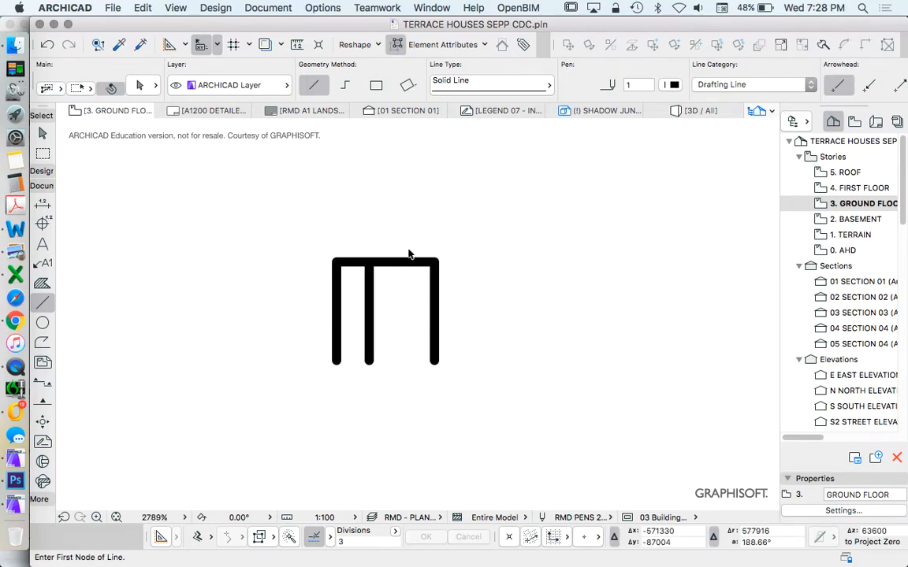
{"action": "left_click", "coordinate": [402, 261]}
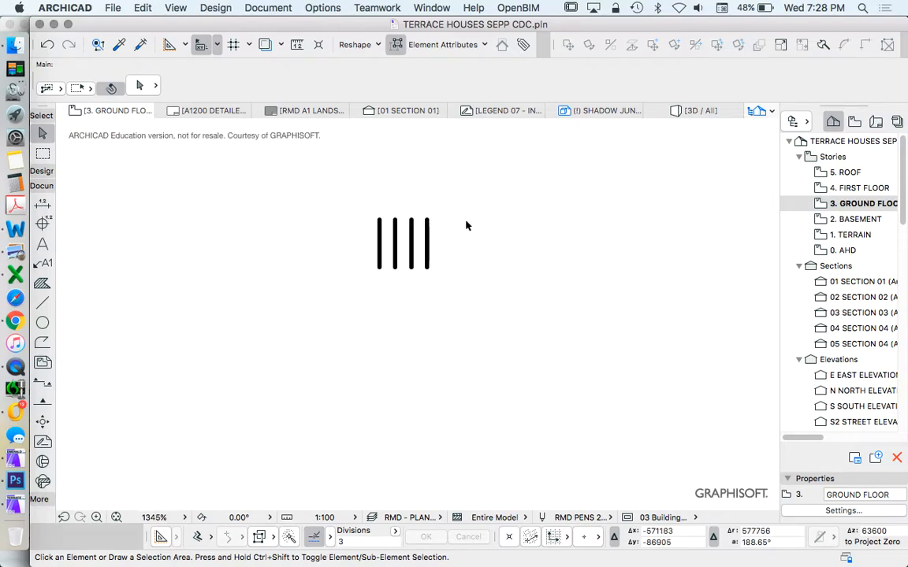
Drag a copy of the four vertical lines 120 to the right of the originals
{"action": "left_click_drag", "start_coordinate": [365, 208], "coordinate": [461, 291]}
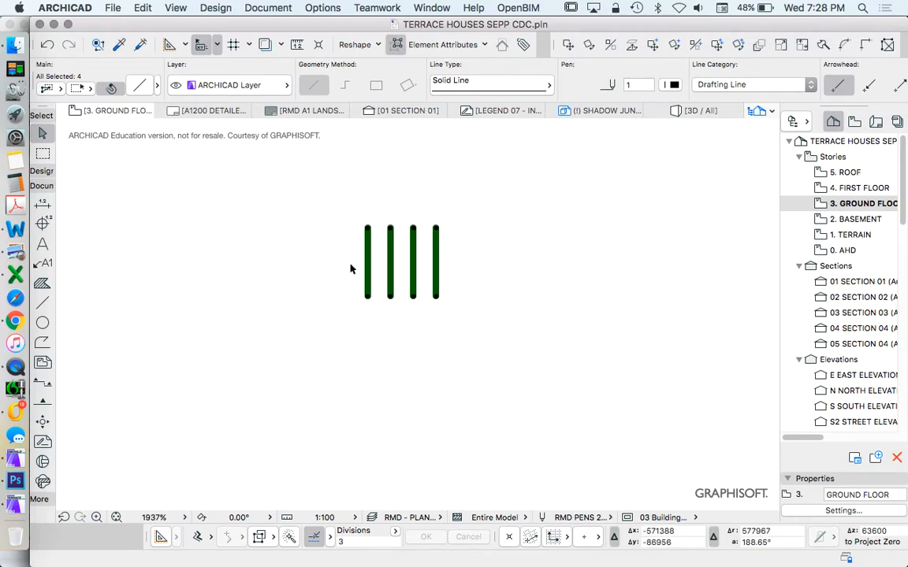
{"action": "mouse_move", "coordinate": [371, 271]}
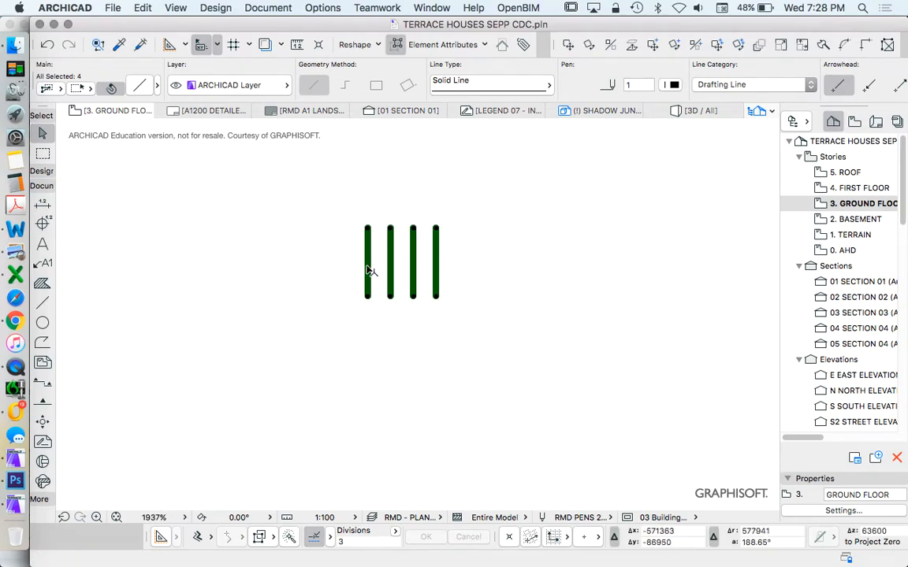
{"action": "right_click", "coordinate": [402, 261]}
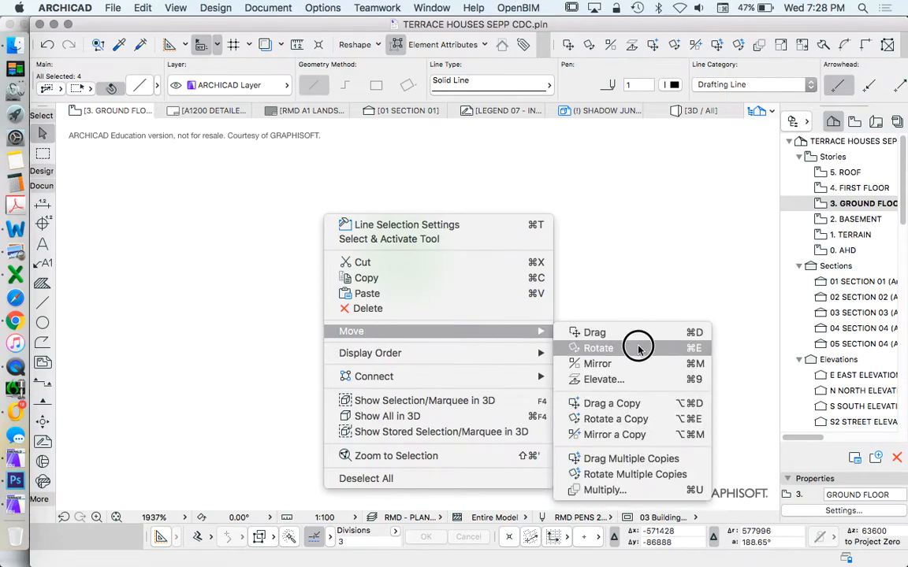
{"action": "left_click", "coordinate": [611, 403]}
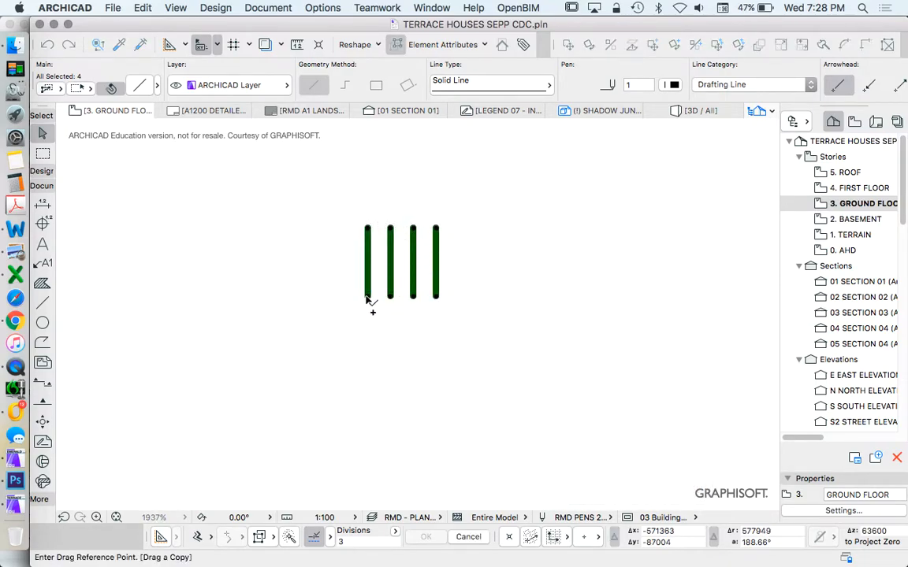
{"action": "left_click_drag", "start_coordinate": [367, 298], "coordinate": [437, 298]}
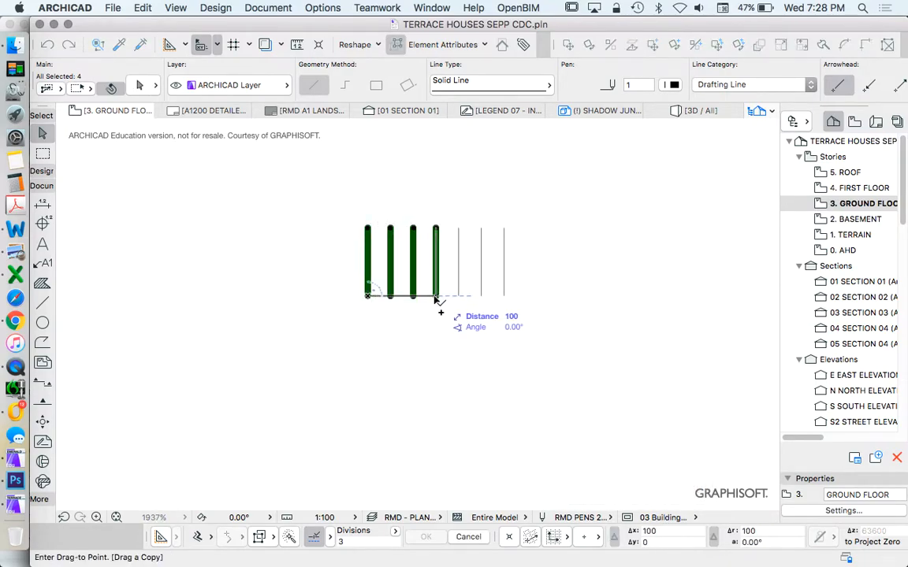
{"action": "mouse_move", "coordinate": [394, 304]}
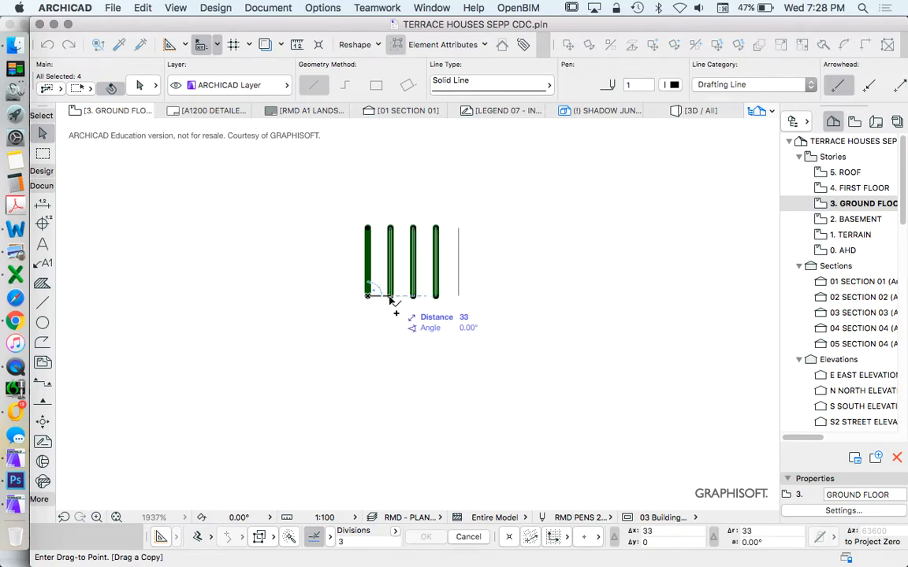
{"action": "left_click_drag", "start_coordinate": [368, 298], "coordinate": [457, 297]}
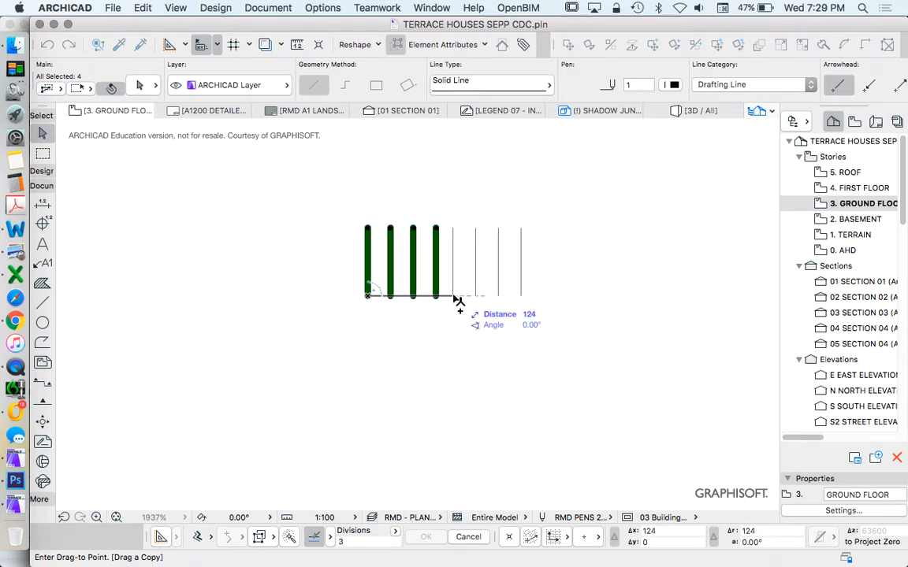
{"action": "type", "text": "120"}
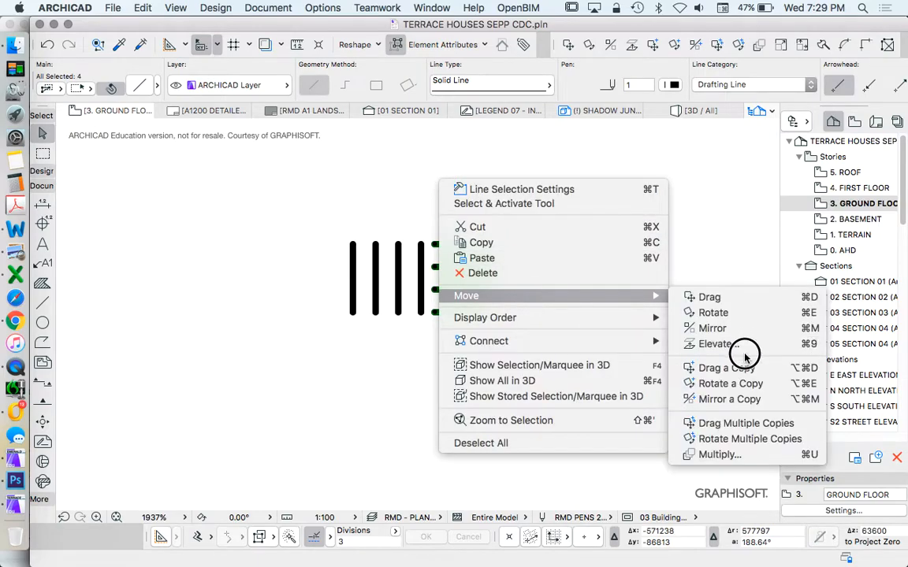
Reposition the line groups into a 2×2 square of alternating vertical and horizontal strokes
{"action": "left_click", "coordinate": [726, 368]}
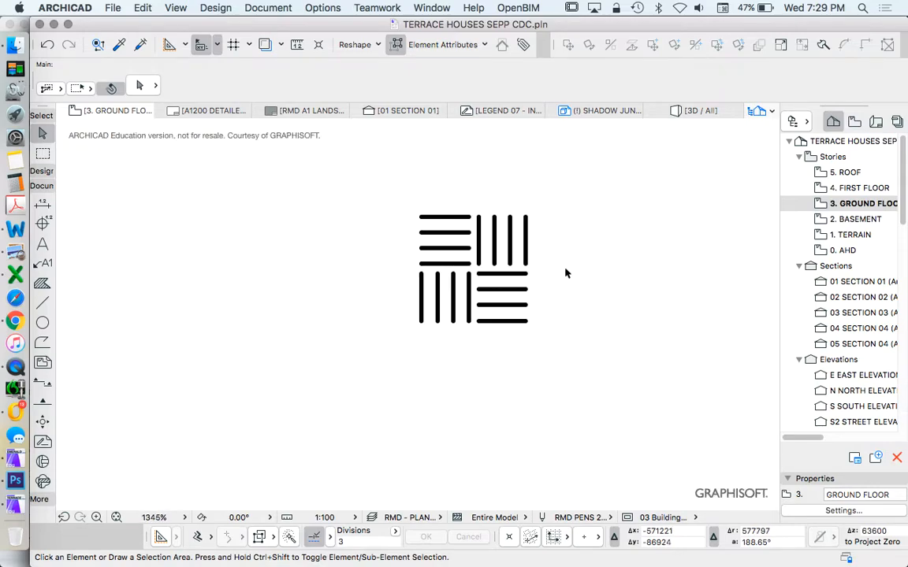
{"action": "scroll", "scroll_direction": "down", "scroll_amount": 3}
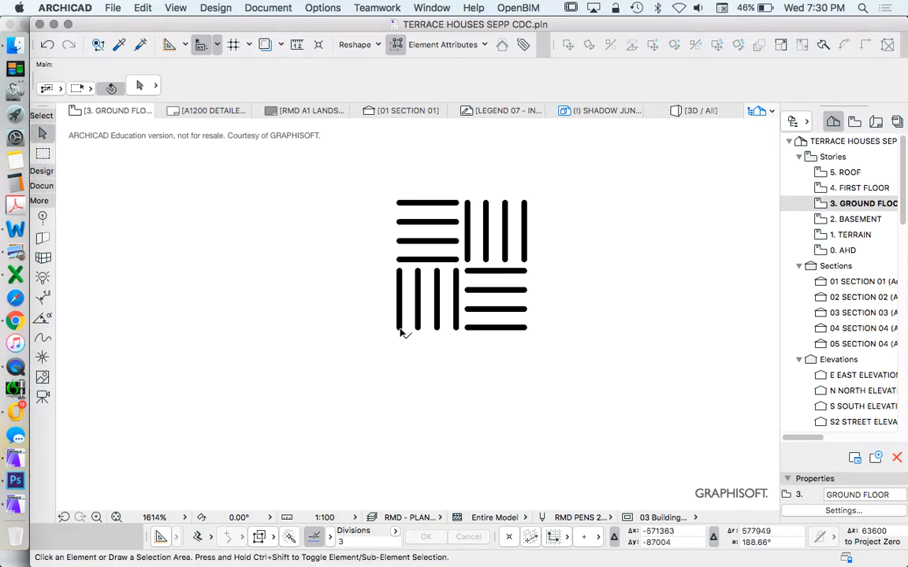
Place a hotspot at the lower-left corner and copy it to the other three corners
{"action": "left_click", "coordinate": [400, 327]}
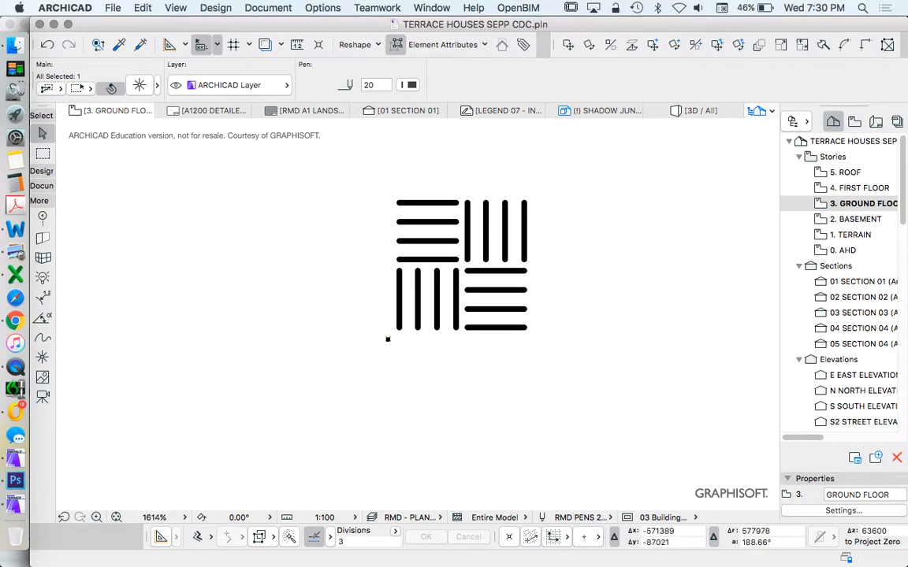
{"action": "right_click", "coordinate": [461, 268]}
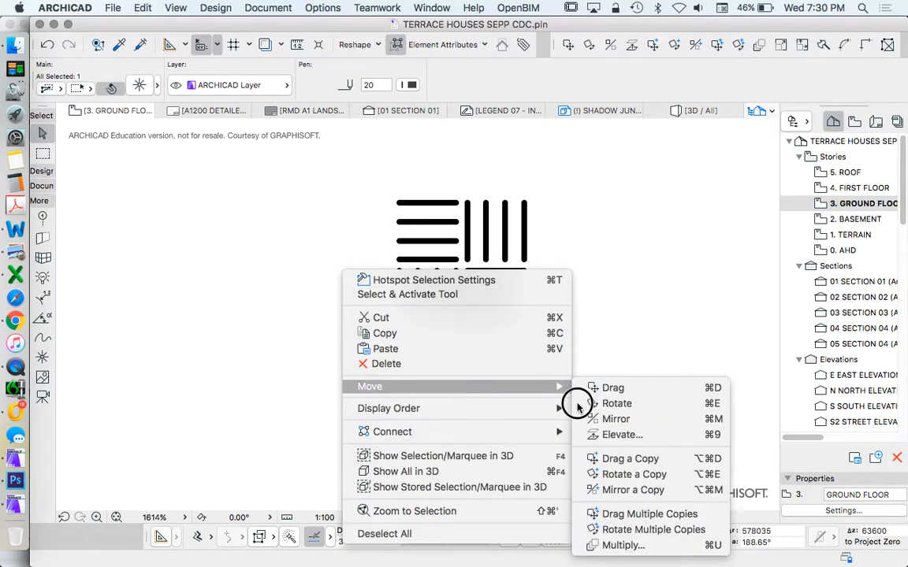
{"action": "left_click", "coordinate": [630, 458]}
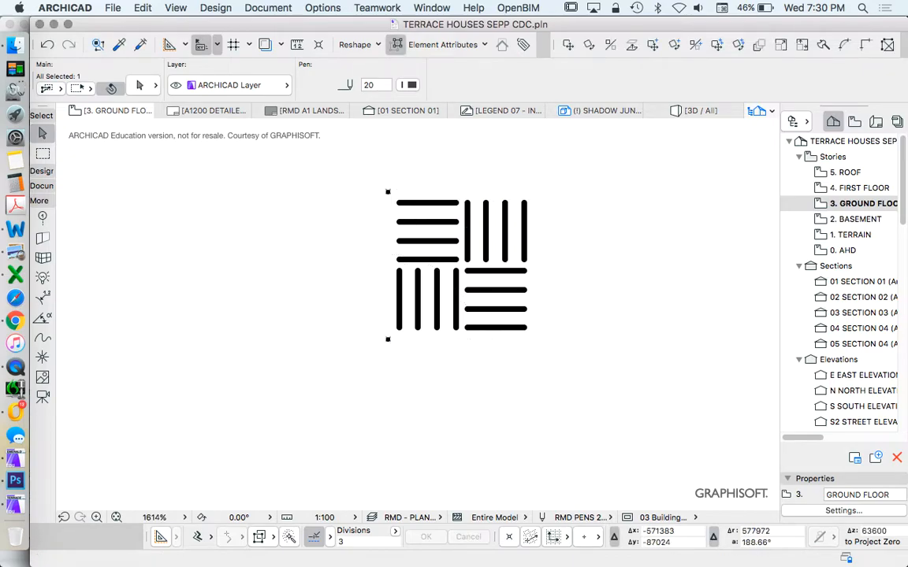
{"action": "right_click", "coordinate": [433, 268]}
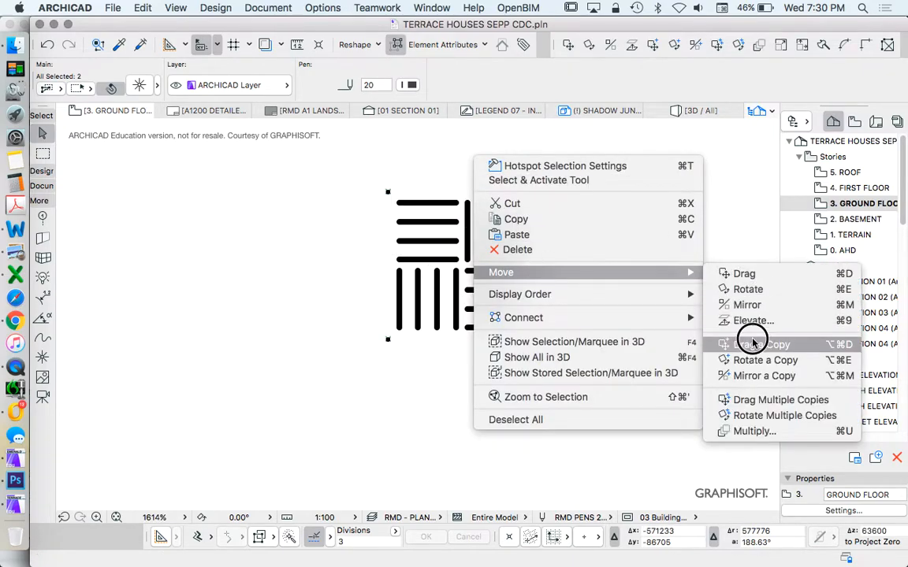
{"action": "left_click", "coordinate": [761, 344]}
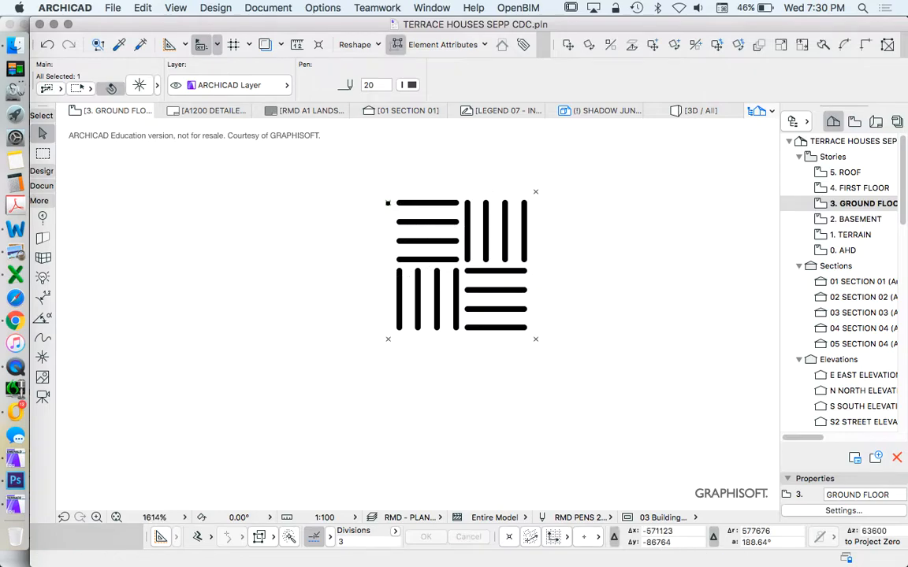
{"action": "key", "text": "cmd+z"}
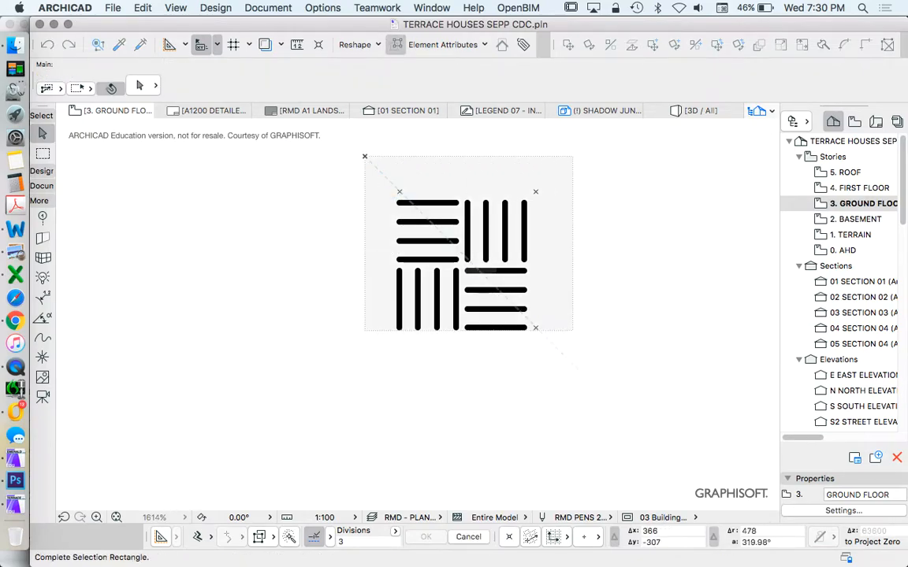
Open Element Attributes > Fill Types and browse the list to choose RMD EARTH 1:50
{"action": "left_click", "coordinate": [142, 7]}
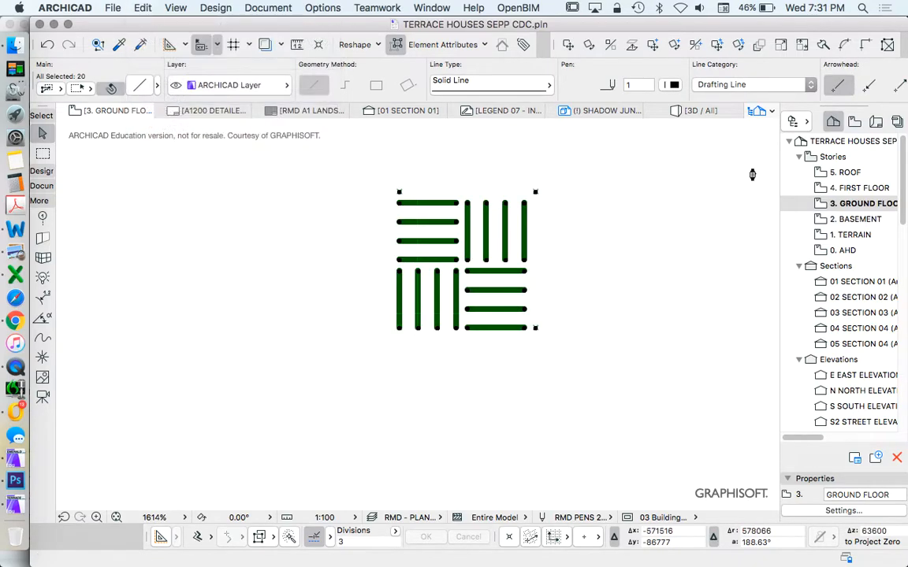
{"action": "left_click", "coordinate": [321, 7]}
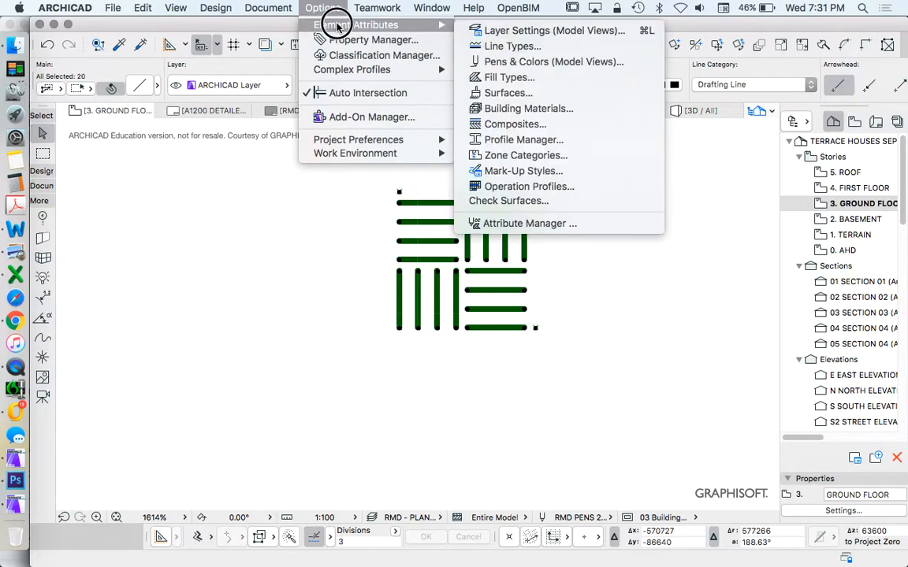
{"action": "left_click", "coordinate": [509, 77]}
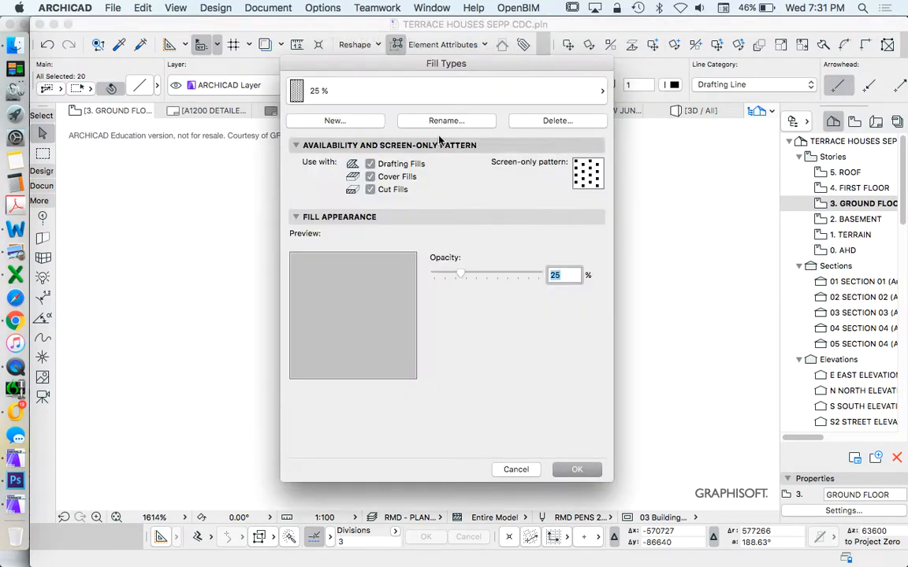
{"action": "left_click", "coordinate": [601, 91]}
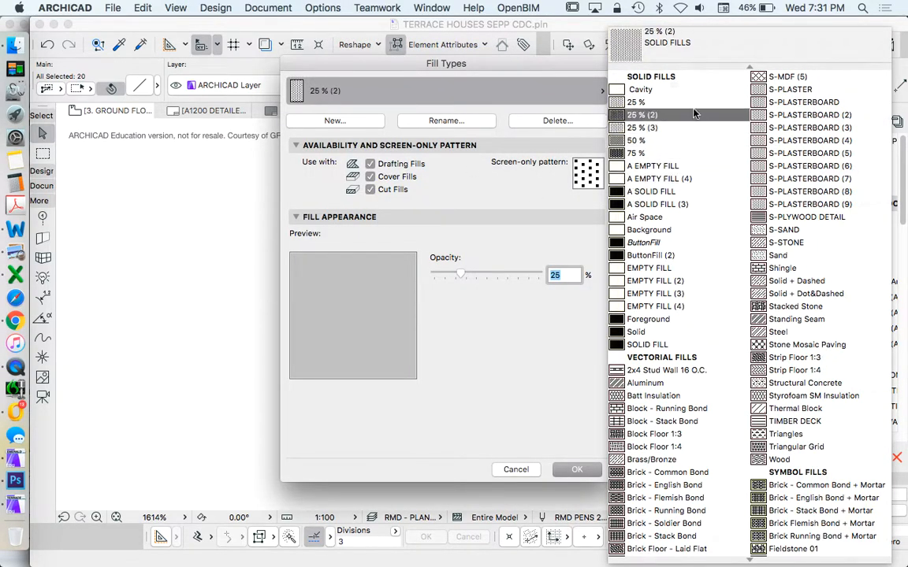
{"action": "left_click", "coordinate": [795, 346]}
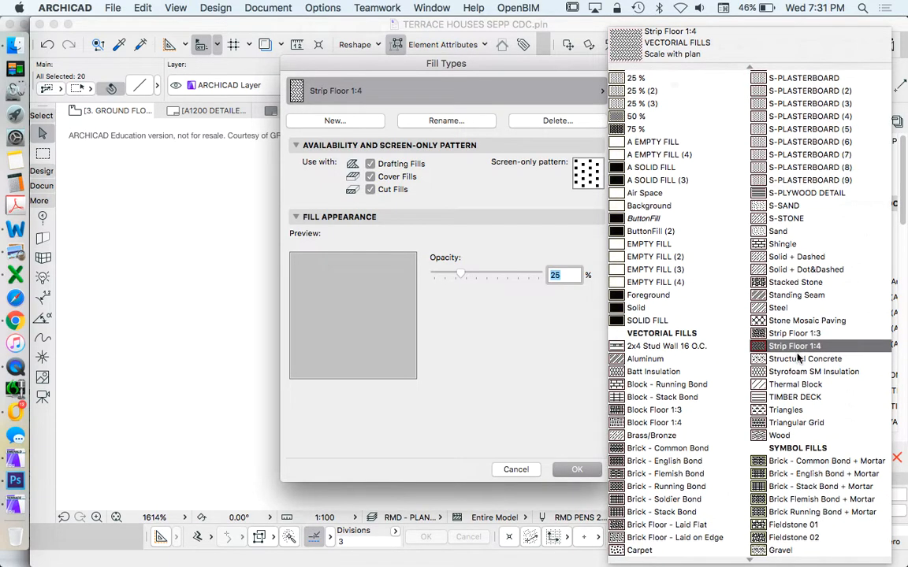
{"action": "left_click", "coordinate": [637, 77]}
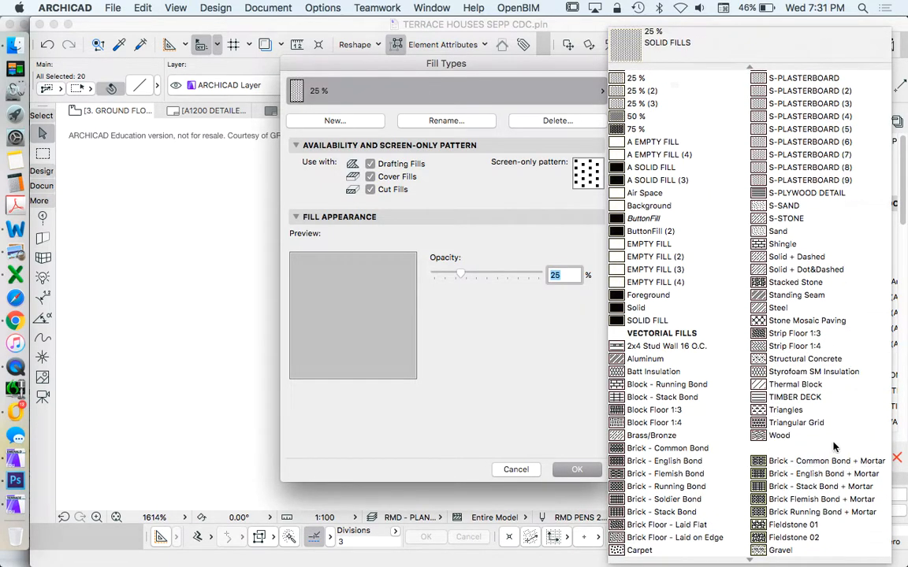
{"action": "left_click", "coordinate": [822, 418]}
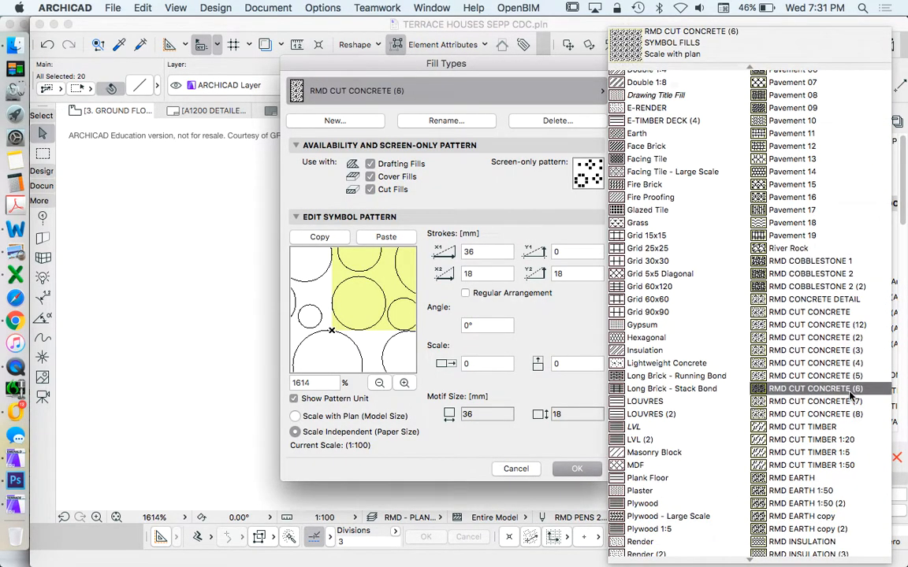
{"action": "left_click", "coordinate": [790, 478]}
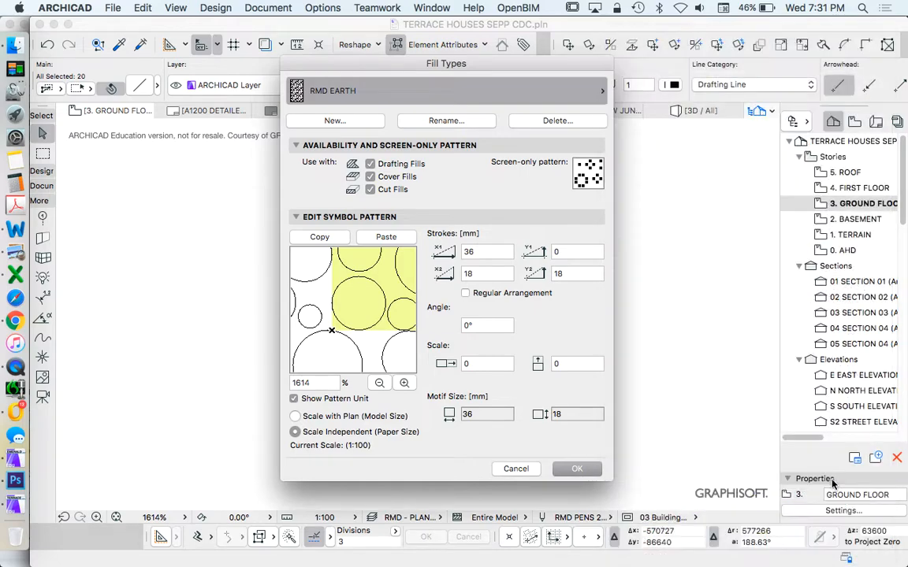
{"action": "left_click", "coordinate": [601, 90]}
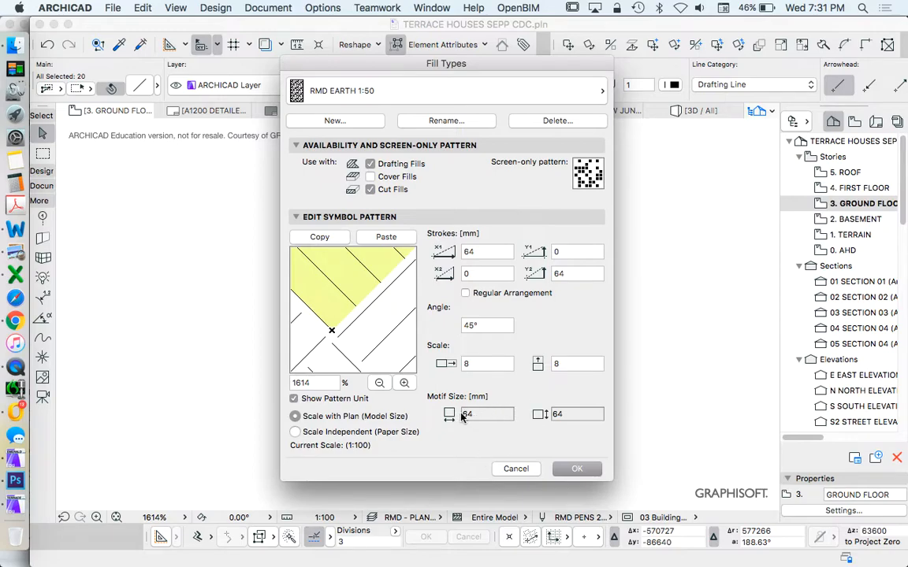
{"action": "mouse_move", "coordinate": [614, 173]}
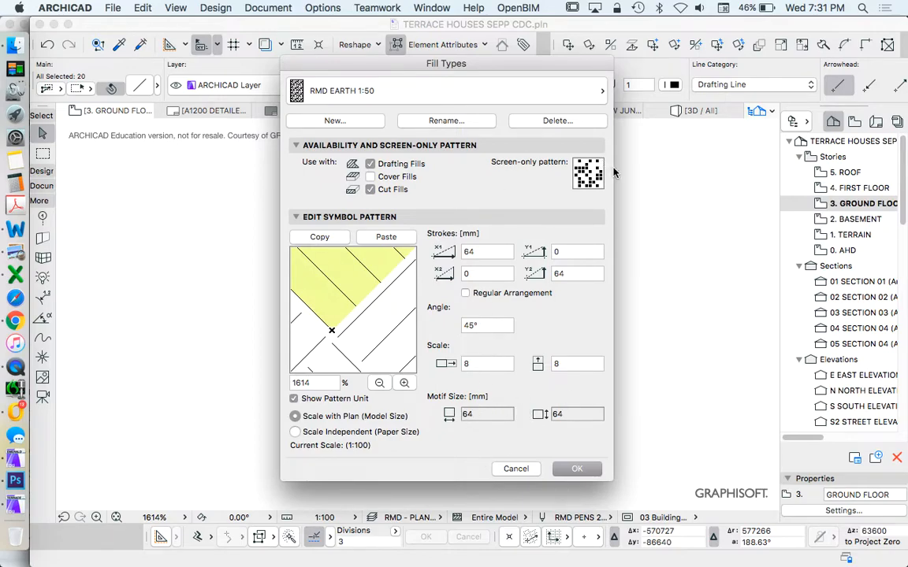
{"action": "mouse_move", "coordinate": [558, 210]}
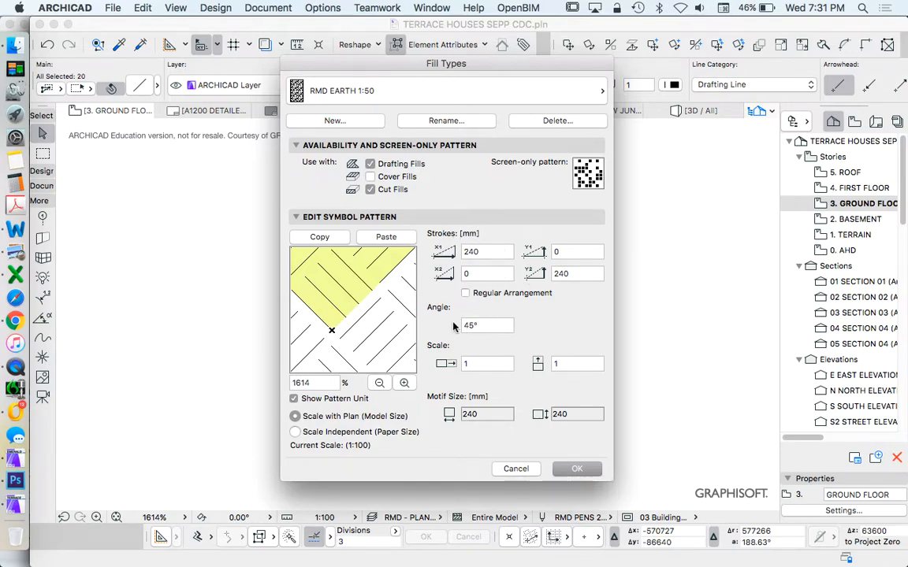
{"action": "mouse_move", "coordinate": [501, 326]}
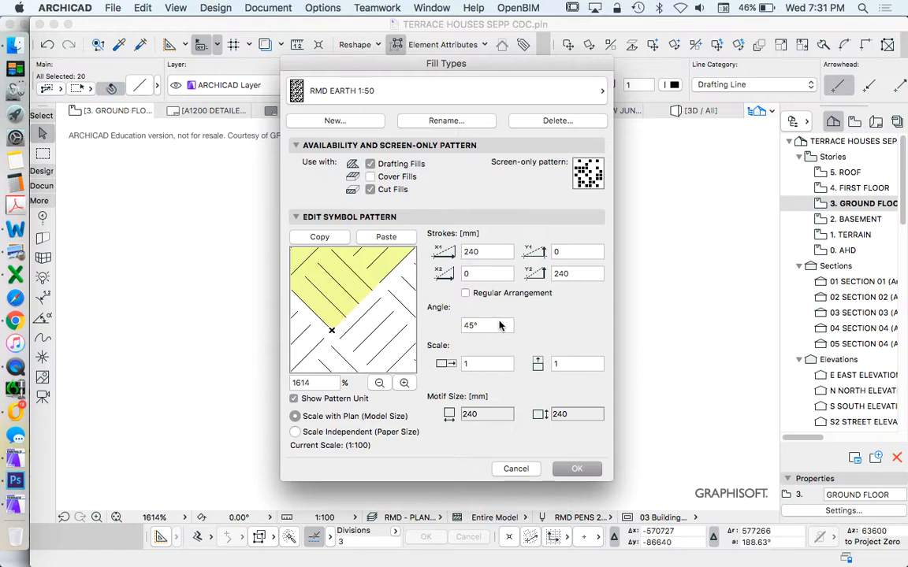
{"action": "mouse_move", "coordinate": [511, 372]}
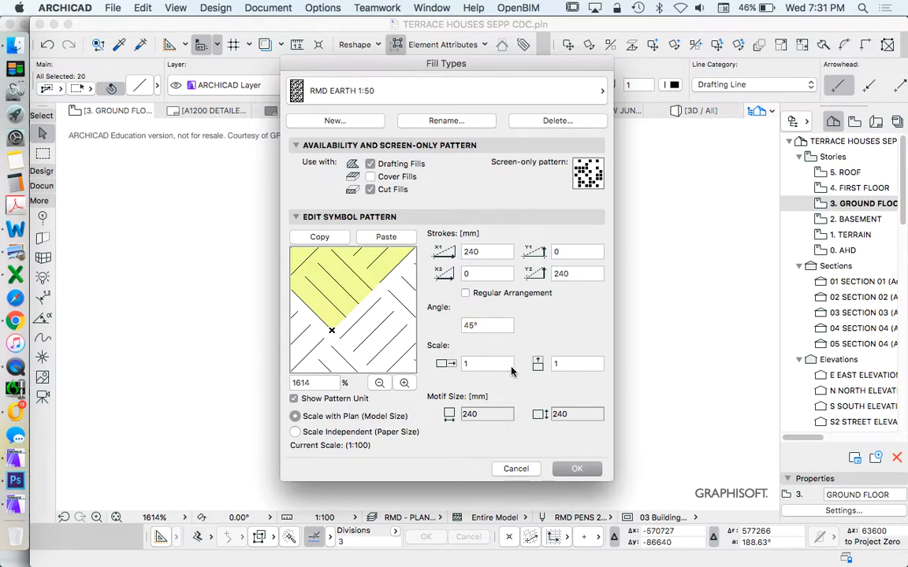
{"action": "mouse_move", "coordinate": [512, 370]}
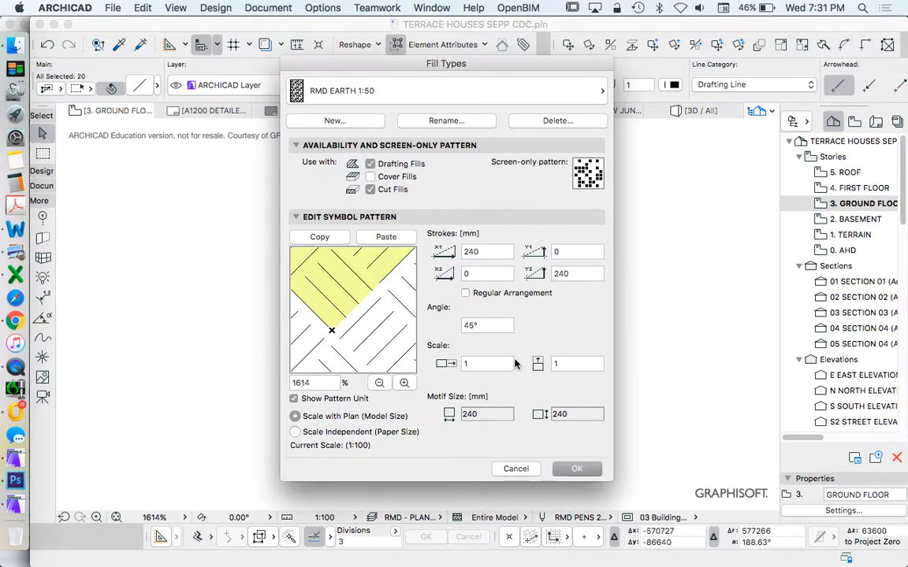
{"action": "mouse_move", "coordinate": [589, 364]}
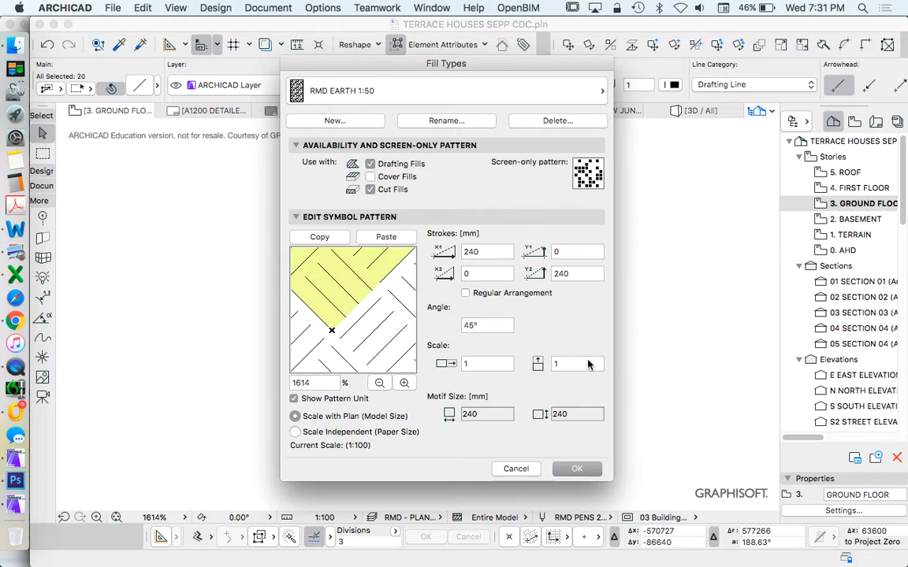
{"action": "mouse_move", "coordinate": [645, 448]}
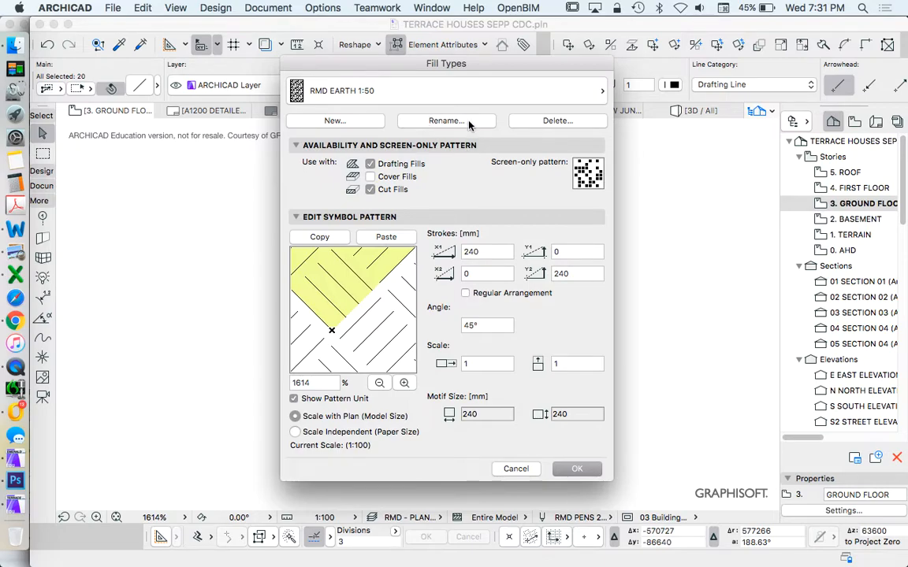
Rename the fill type to 'RMD EARTH 4' and accept the Fill Types dialog
{"action": "left_click", "coordinate": [446, 121]}
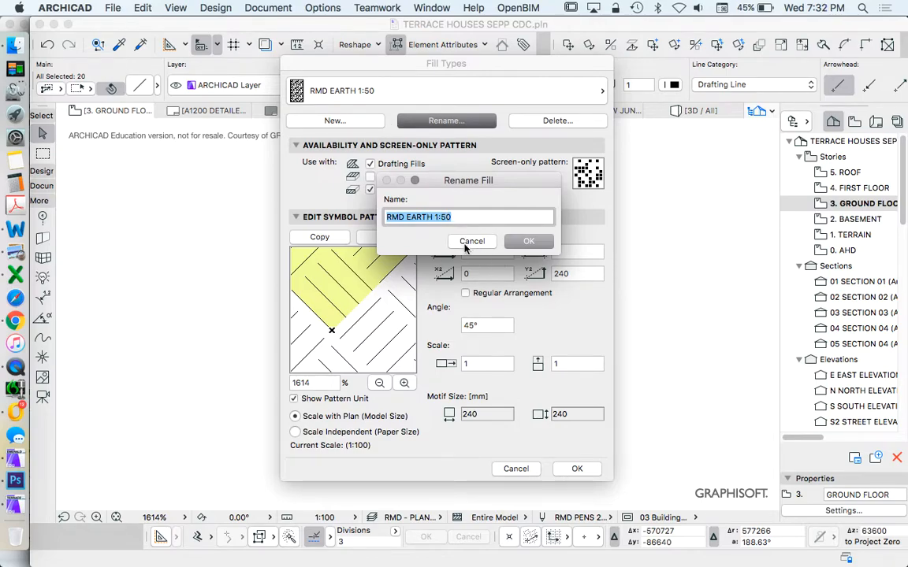
{"action": "left_click", "coordinate": [471, 241]}
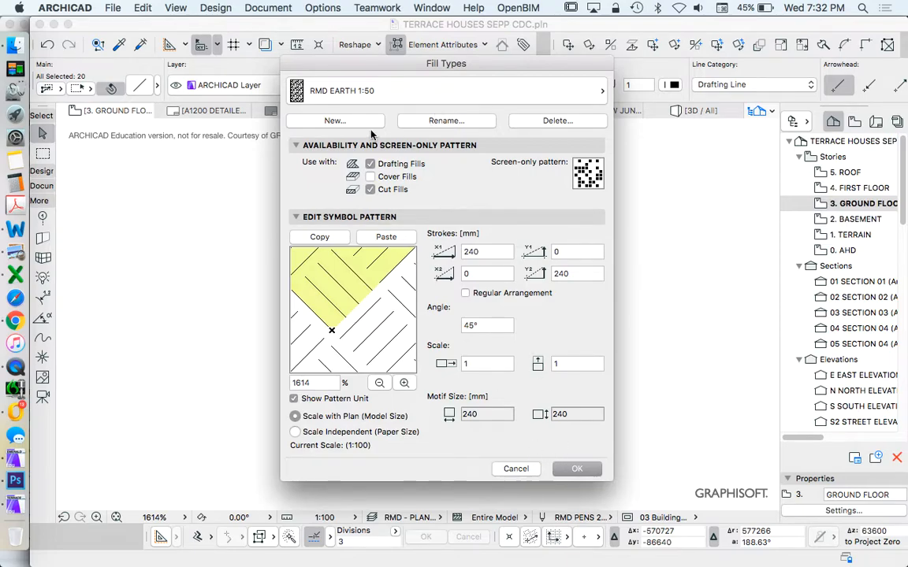
{"action": "left_click", "coordinate": [335, 121]}
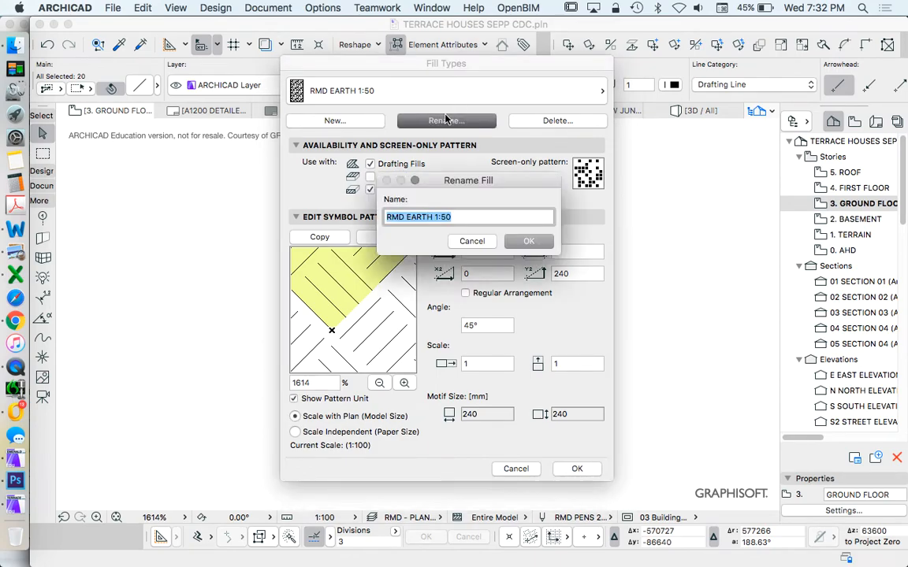
{"action": "left_click", "coordinate": [436, 217]}
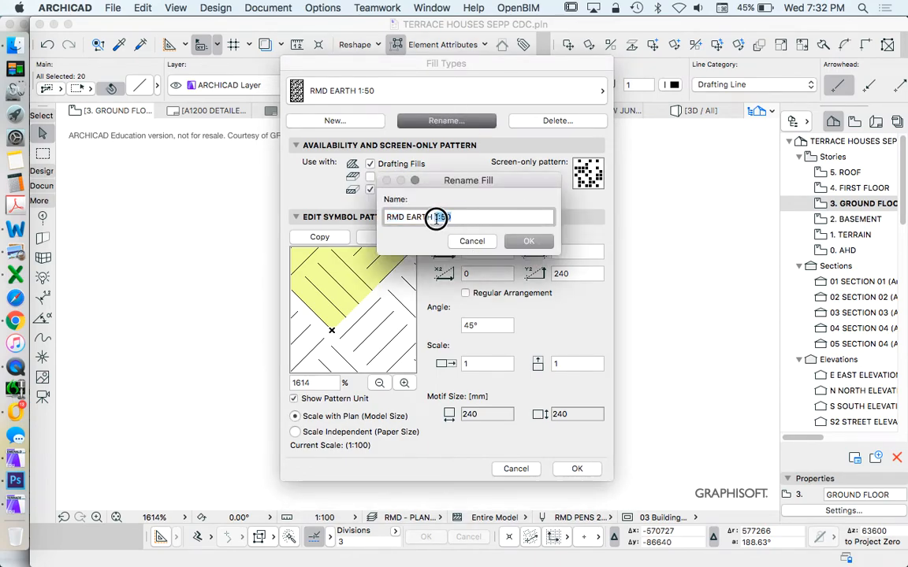
{"action": "type", "text": "RMD EARTH 4"}
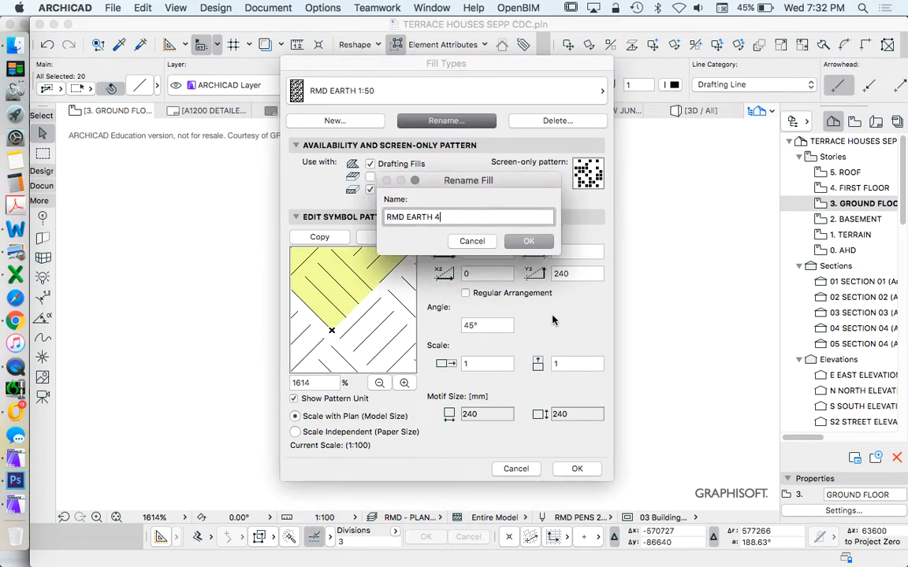
{"action": "left_click", "coordinate": [529, 241]}
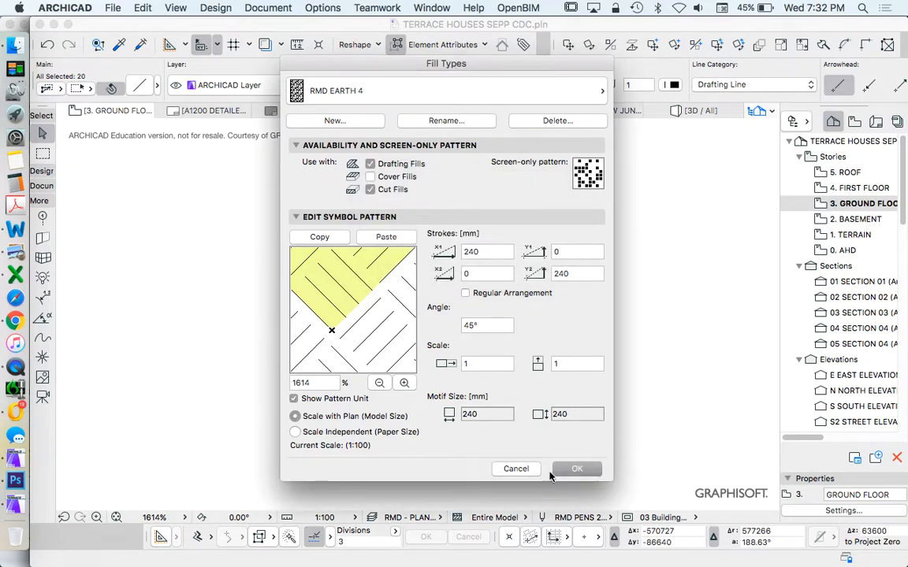
{"action": "left_click", "coordinate": [577, 469]}
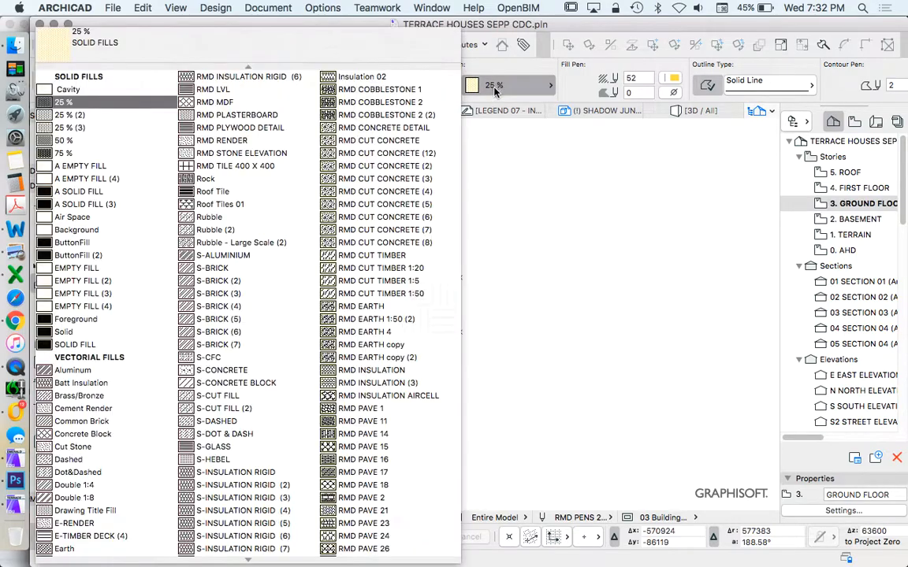
Choose RMD EARTH 4 as the fill pattern from the Info Box picker
{"action": "left_click", "coordinate": [363, 195]}
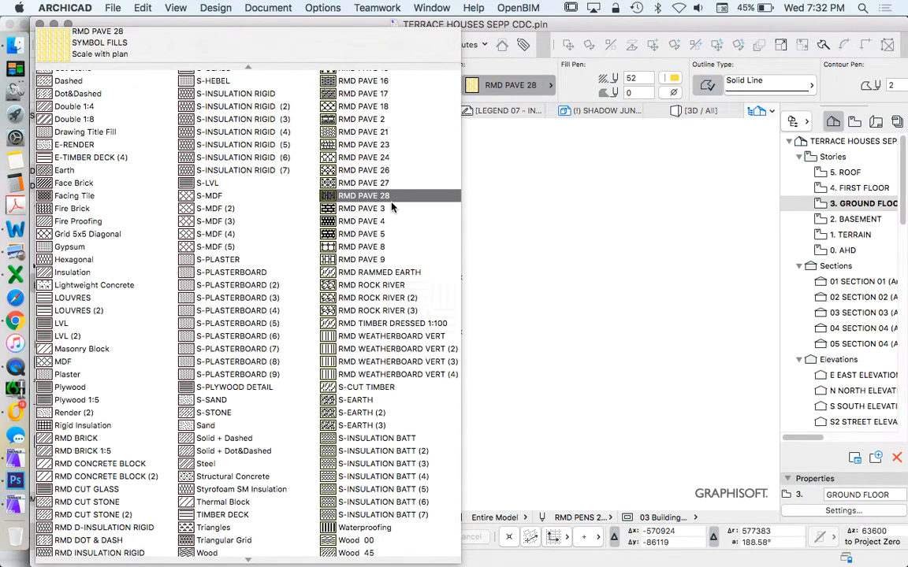
{"action": "left_click", "coordinate": [398, 294]}
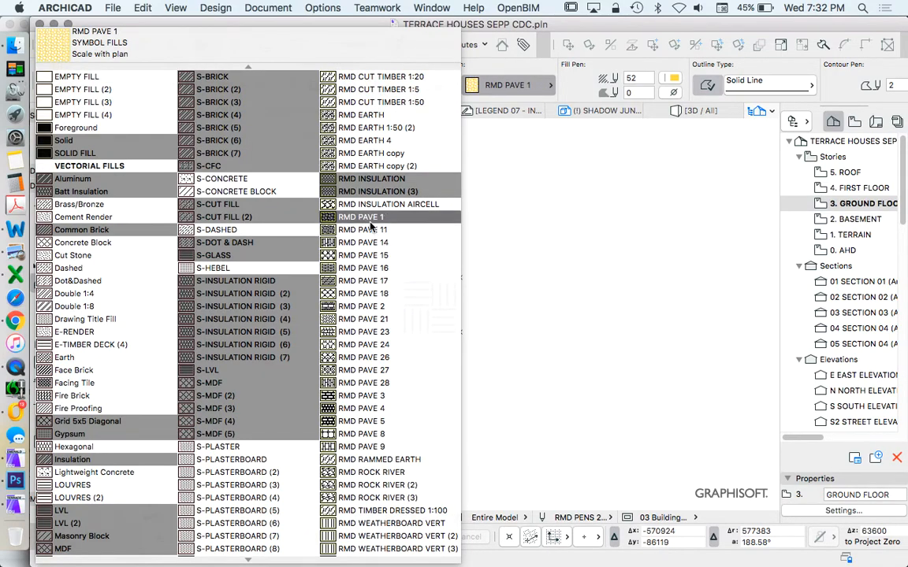
{"action": "left_click", "coordinate": [363, 293]}
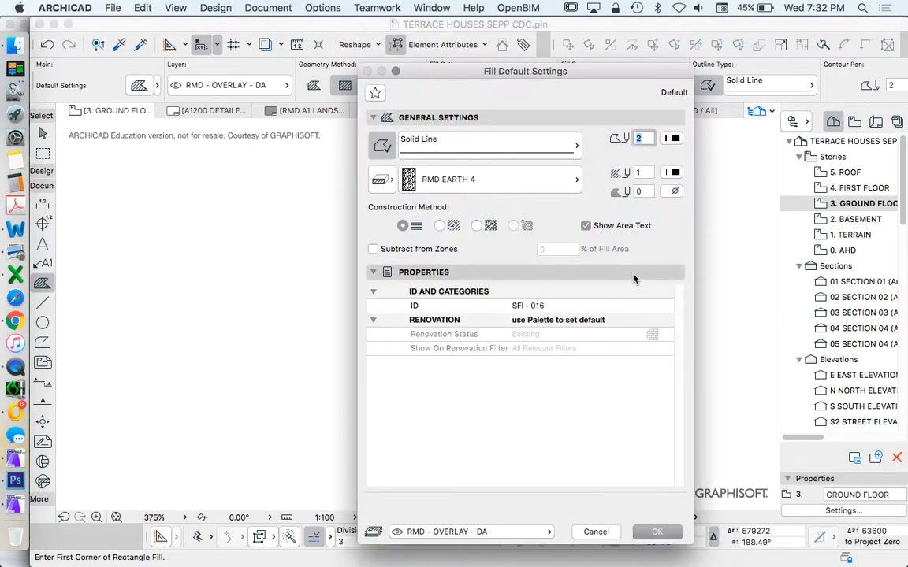
Accept the default fill settings and draw a rectangle fill with RMD EARTH 4
{"action": "left_click", "coordinate": [656, 531]}
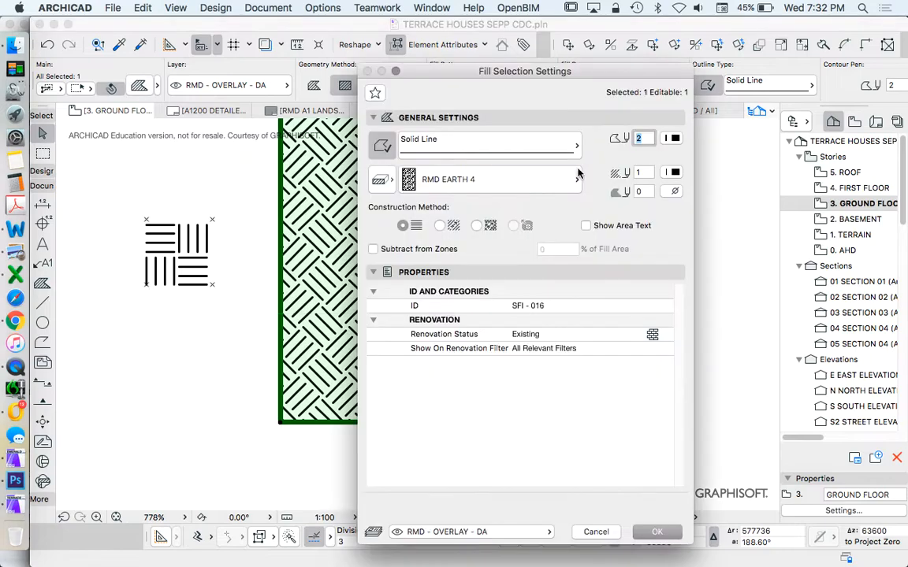
{"action": "mouse_move", "coordinate": [564, 258]}
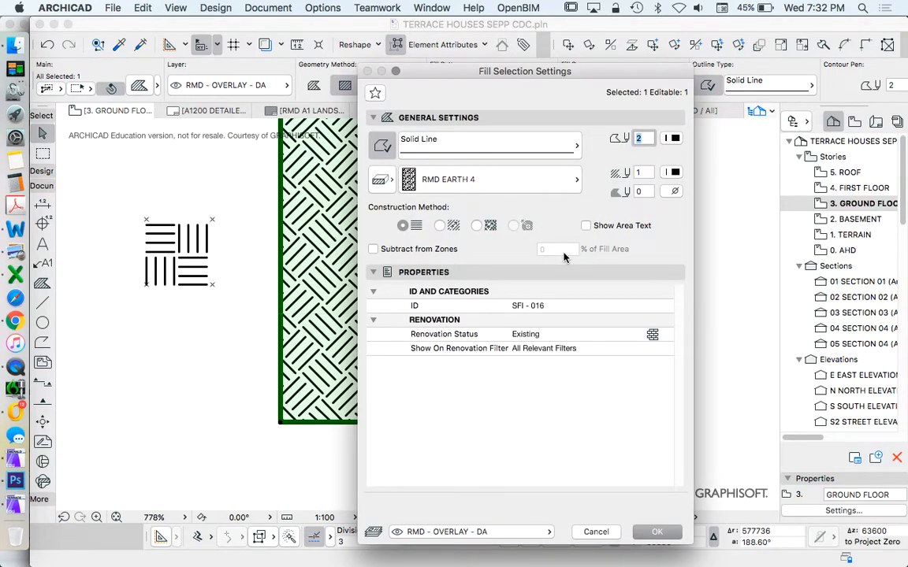
{"action": "left_click", "coordinate": [656, 531]}
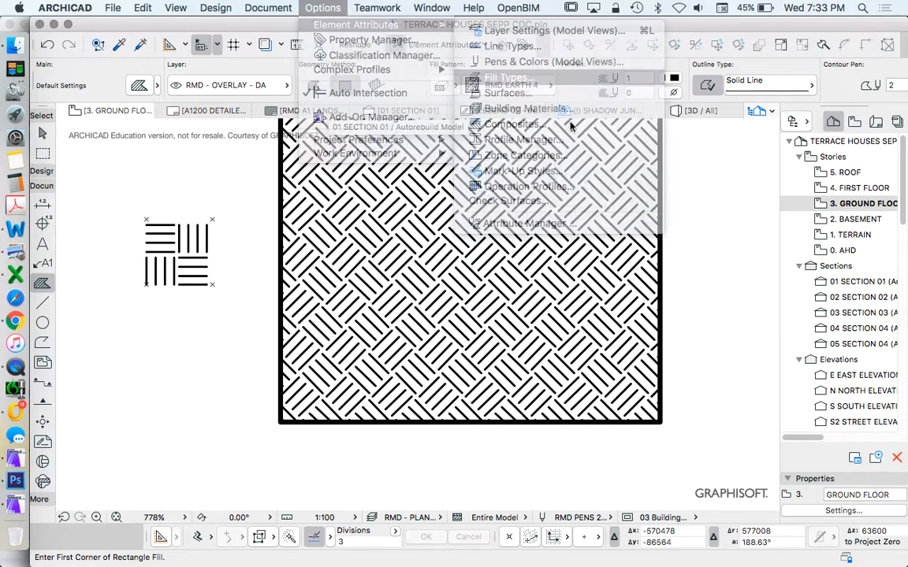
Set the RMD EARTH 4 pattern angle to 0° in Fill Types
{"action": "left_click", "coordinate": [509, 77]}
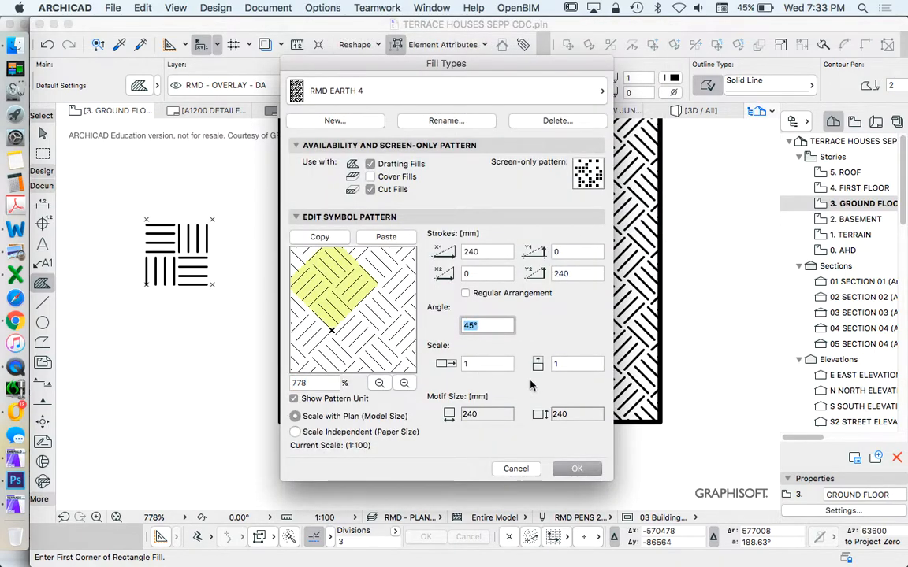
{"action": "left_click", "coordinate": [576, 469]}
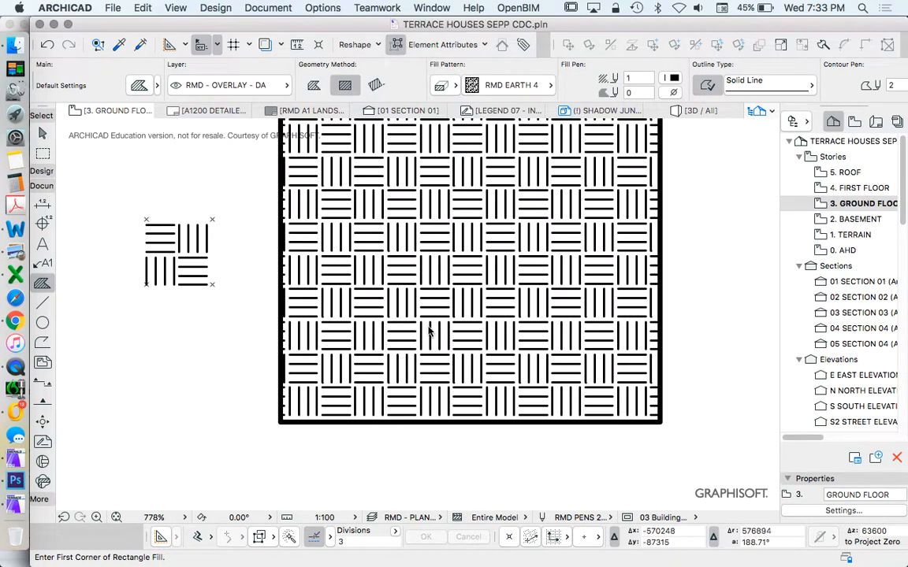
{"action": "mouse_move", "coordinate": [403, 308]}
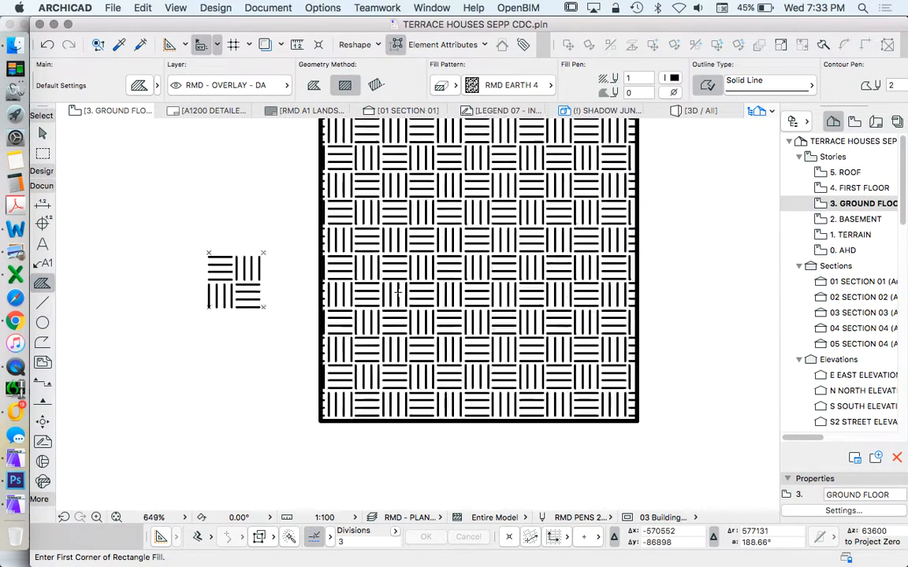
{"action": "left_click", "coordinate": [322, 7]}
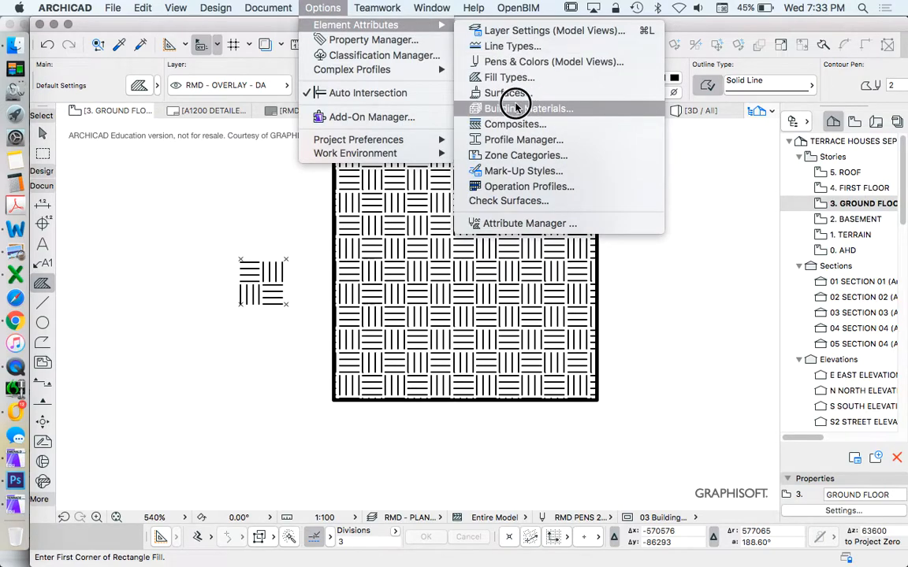
Restore the RMD EARTH 4 pattern angle to 45° in Fill Types
{"action": "left_click", "coordinate": [510, 77]}
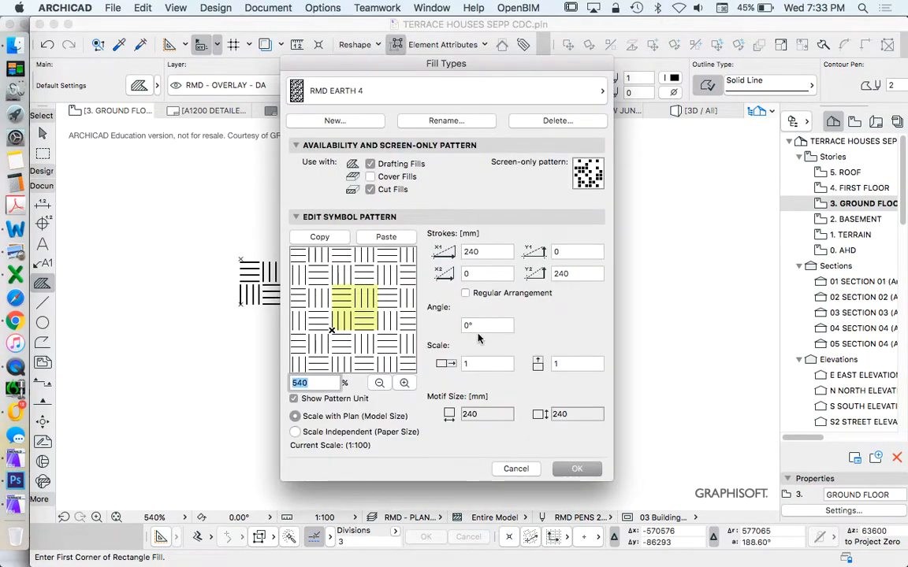
{"action": "left_click", "coordinate": [577, 469]}
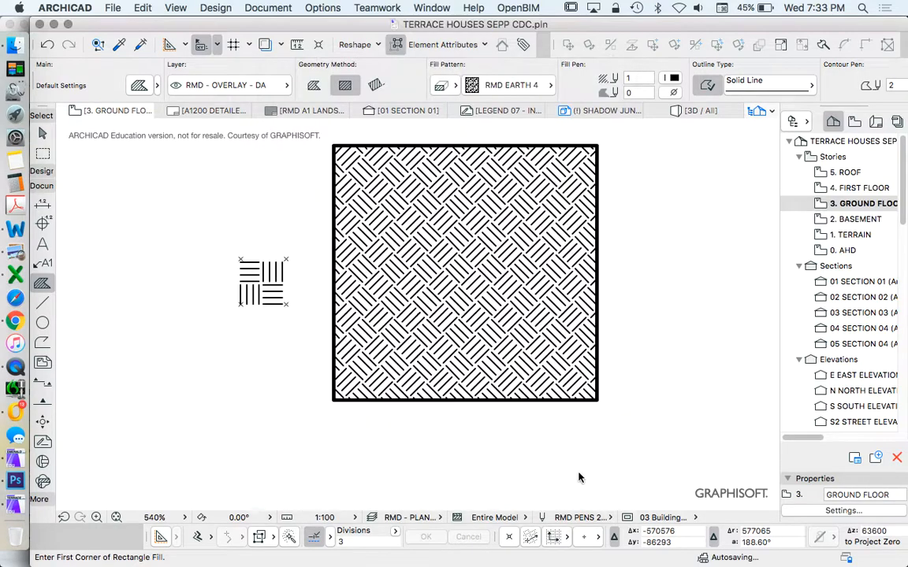